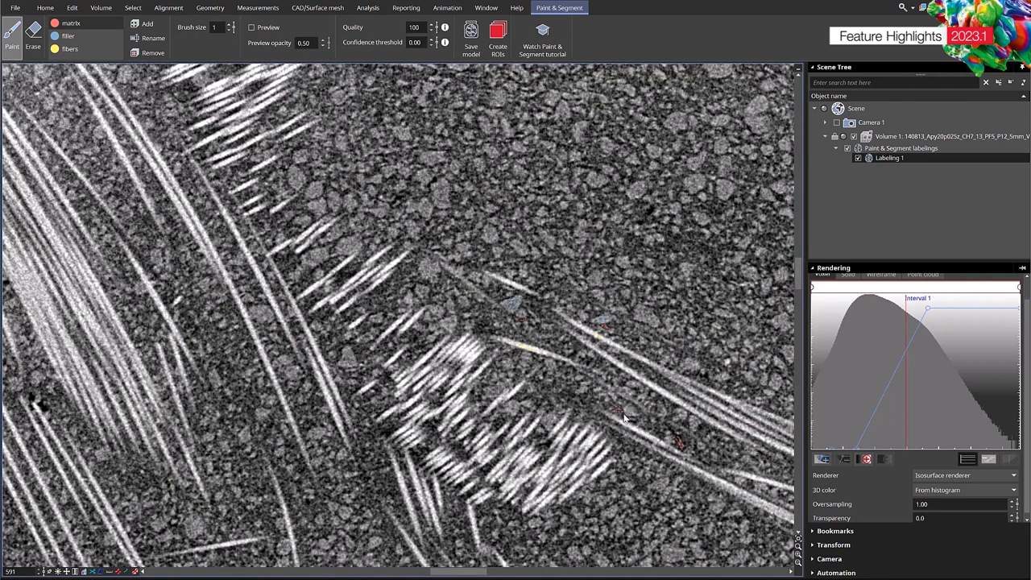
Enable the Preview overlay so fibers show yellow, matrix red and fillers blue on the slice
{"action": "left_click", "coordinate": [251, 25]}
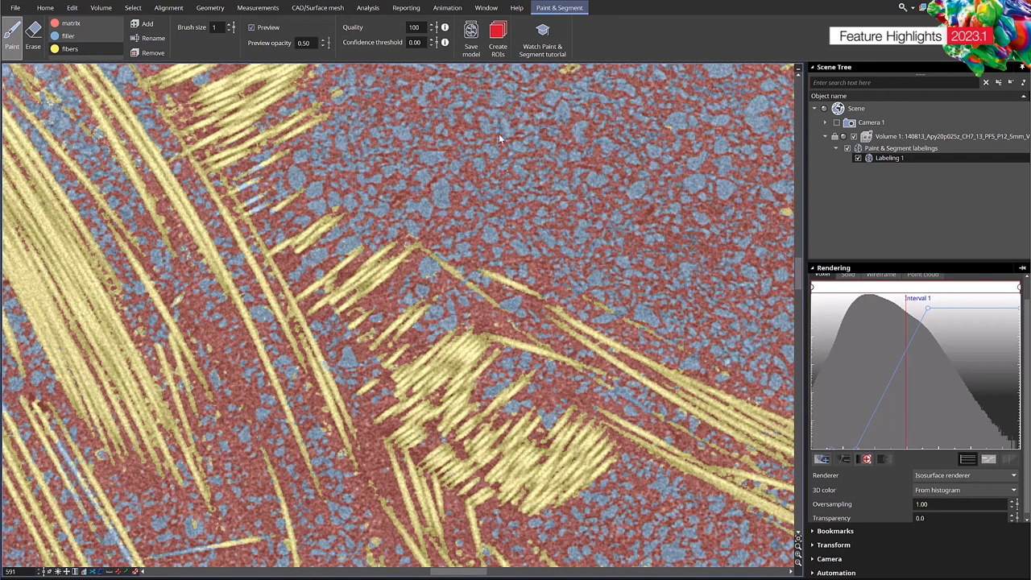
{"action": "mouse_move", "coordinate": [498, 34]}
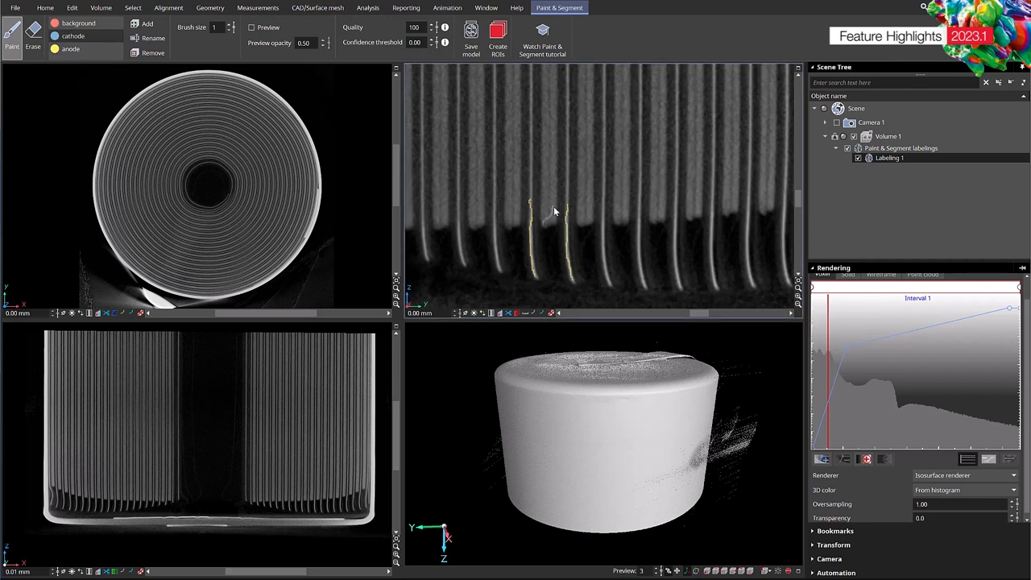
Paint a background label stroke across the battery layers and enable the anode/cathode/background preview
{"action": "left_click_drag", "start_coordinate": [548, 209], "coordinate": [580, 158]}
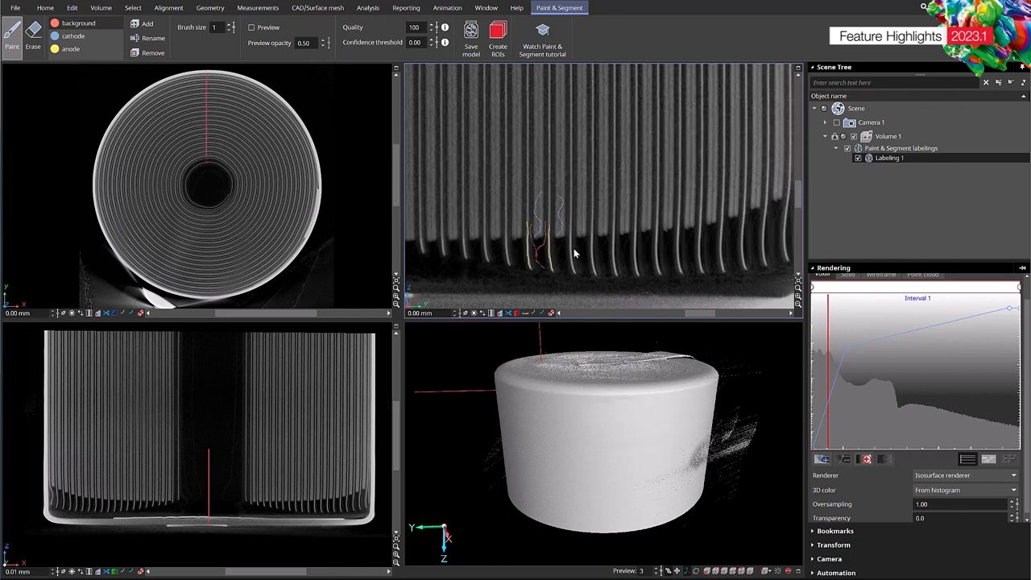
{"action": "left_click", "coordinate": [252, 26]}
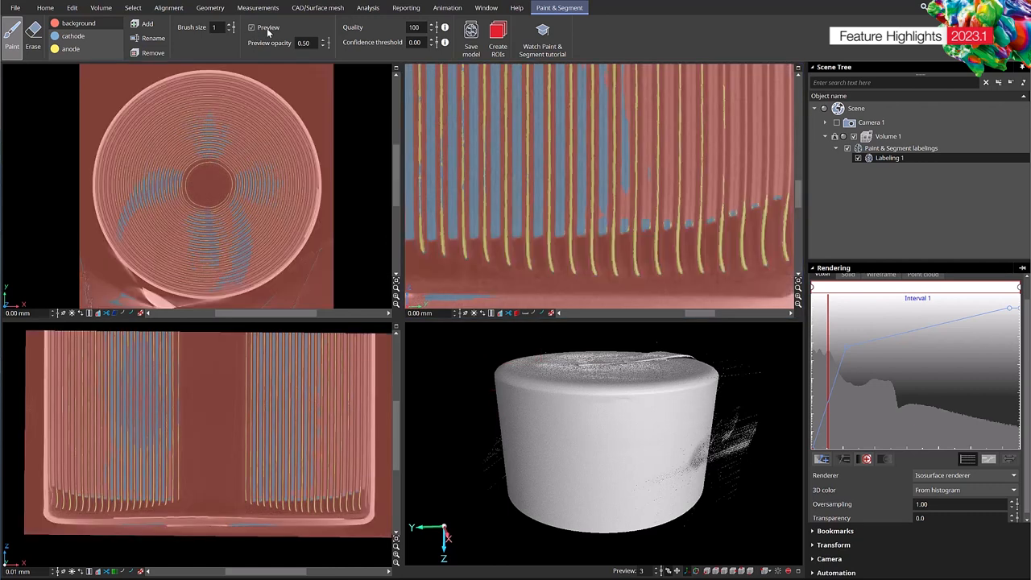
{"action": "mouse_move", "coordinate": [261, 33]}
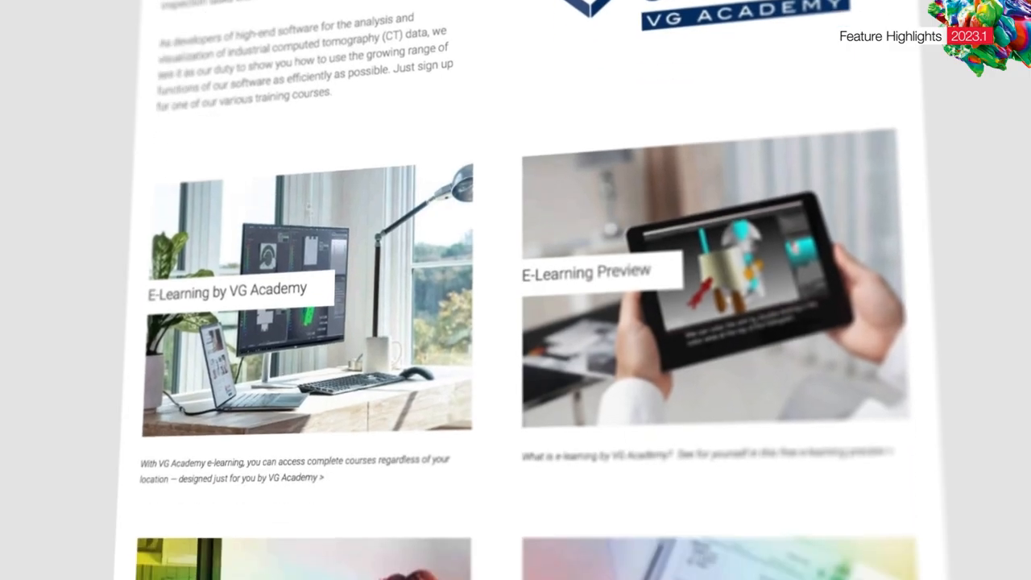
{"action": "scroll", "scroll_direction": "down", "scroll_amount": 3}
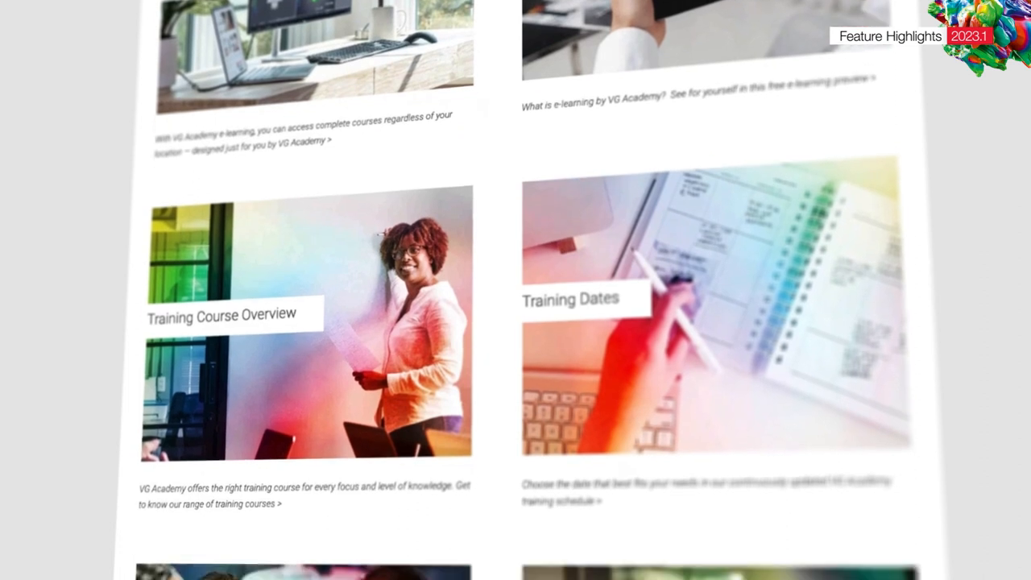